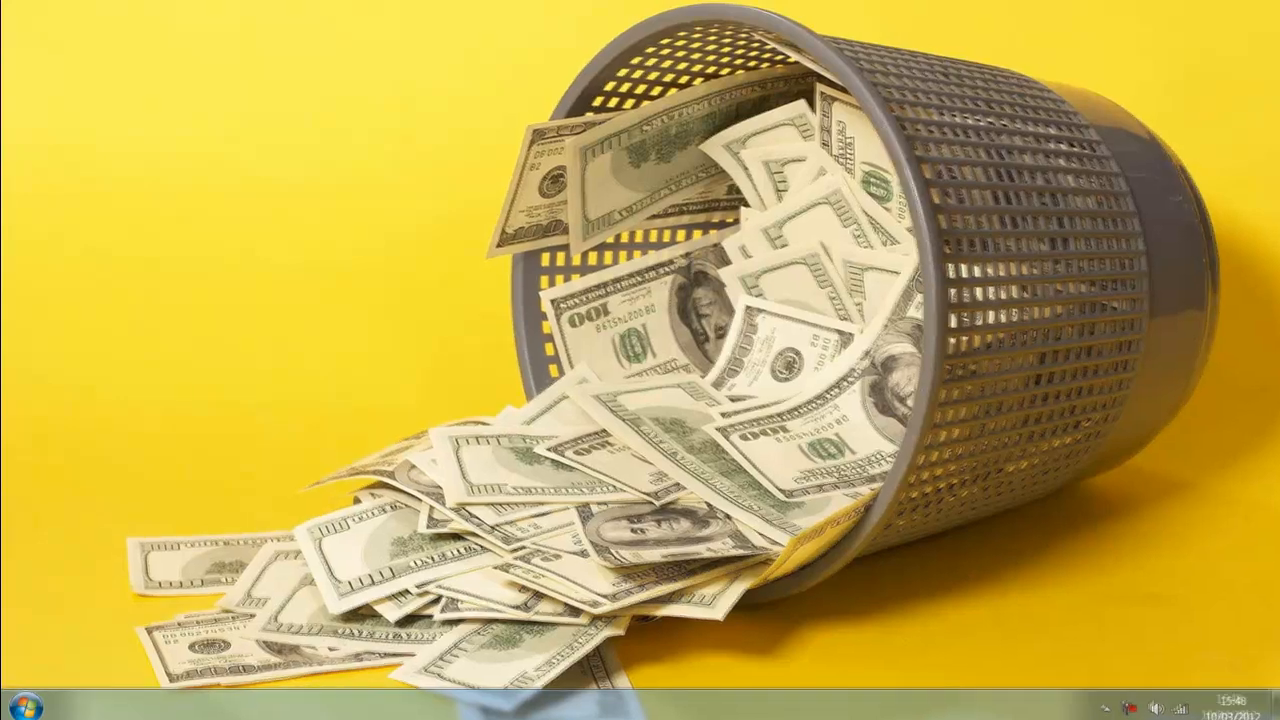
Step: Launch a new Chrome incognito window from the Windows Start menu
{"action": "left_click", "coordinate": [15, 710]}
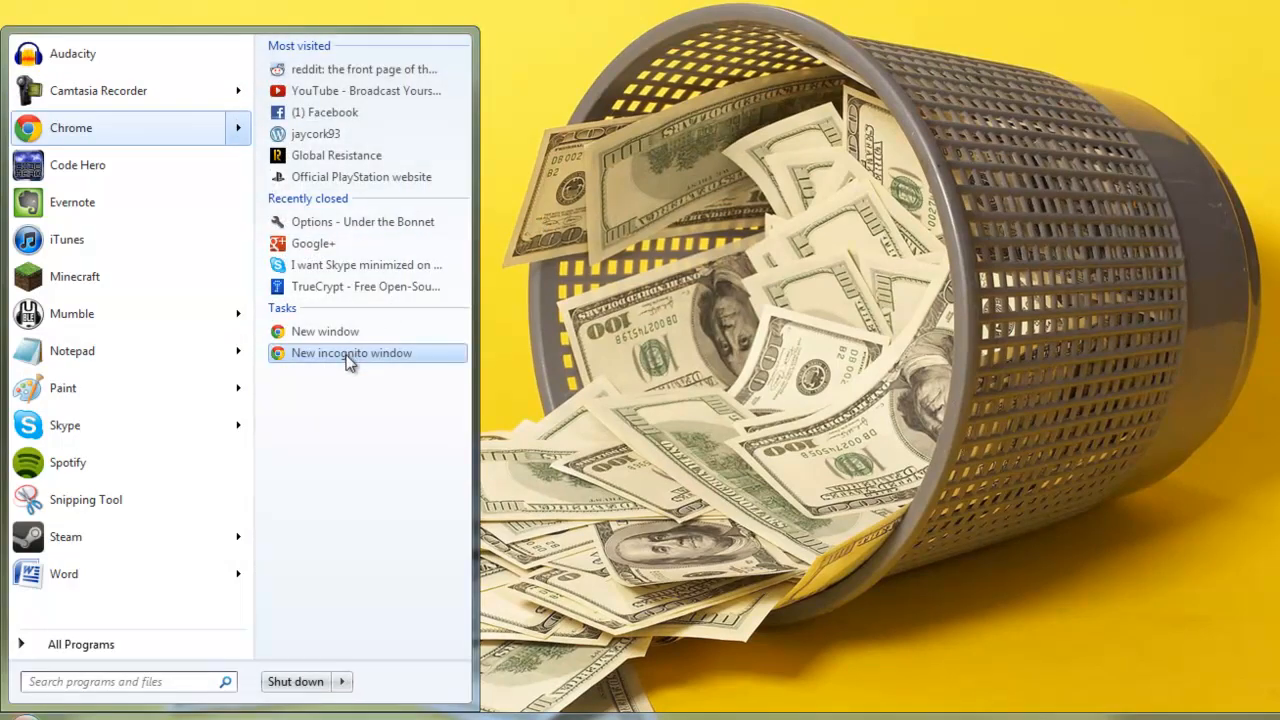
{"action": "left_click", "coordinate": [351, 352]}
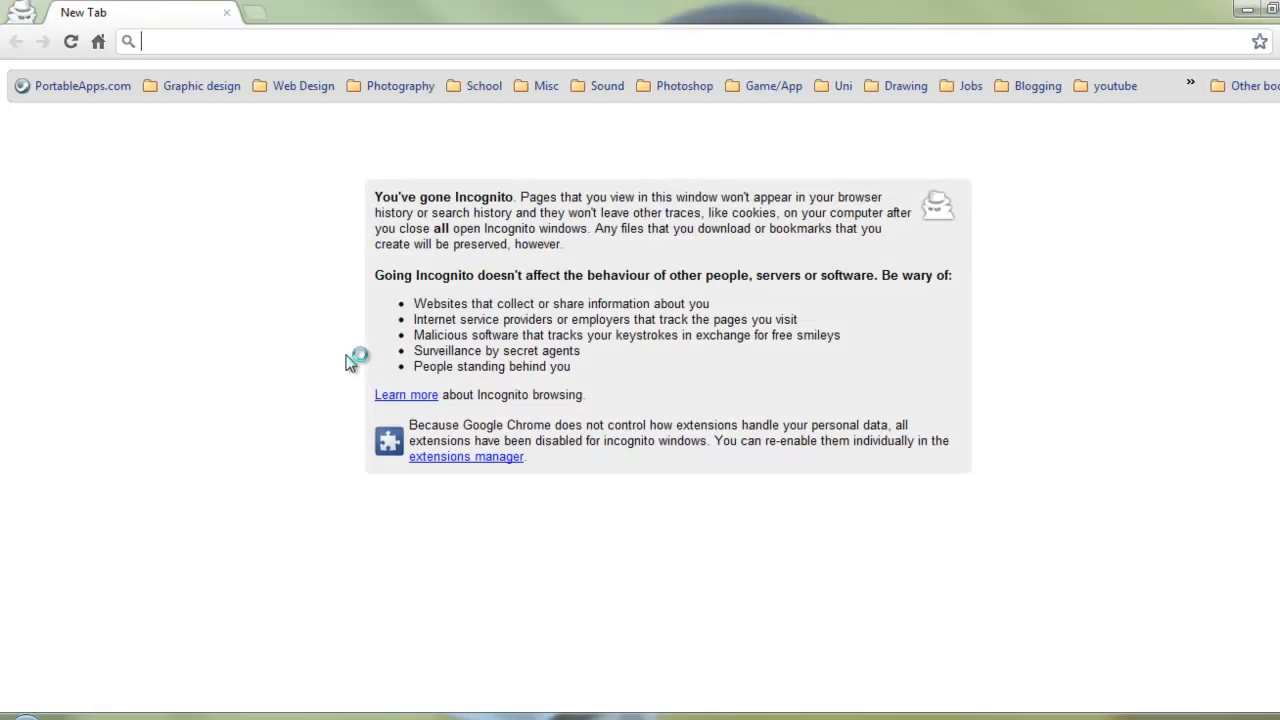
Step: Go to xbox.com in the incognito window
{"action": "type", "text": "xbox.com"}
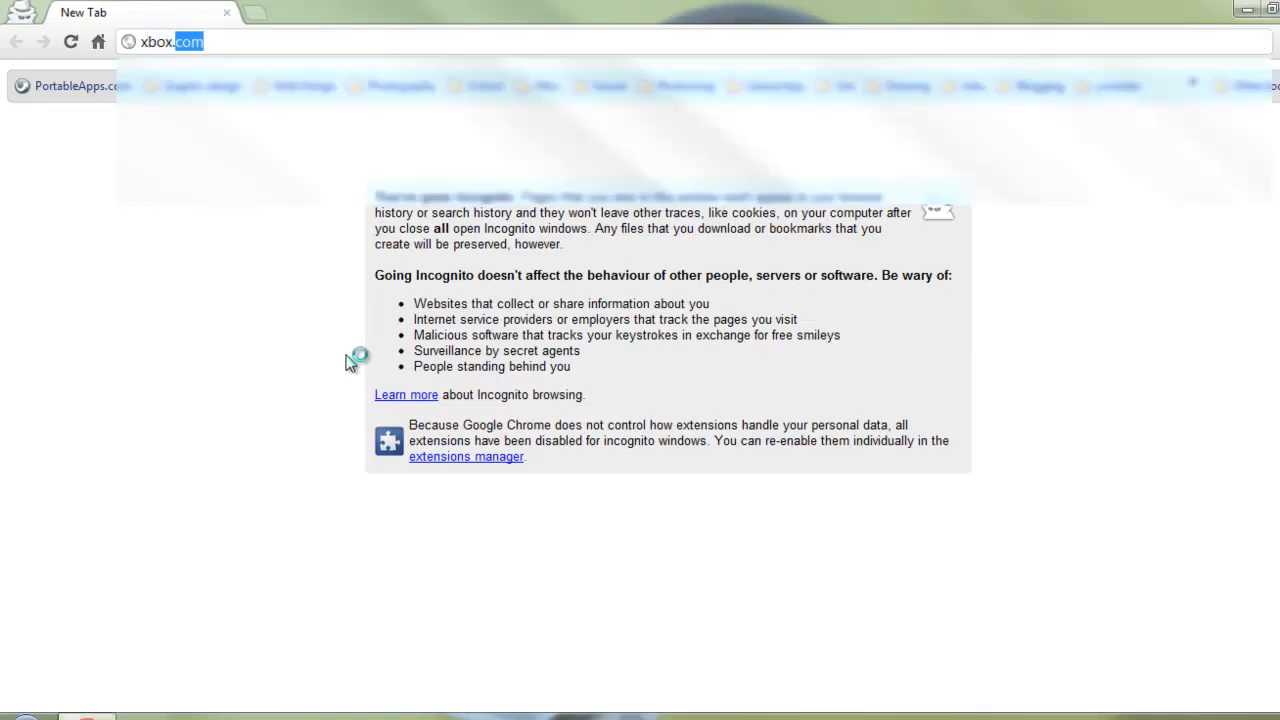
{"action": "key", "text": "Return"}
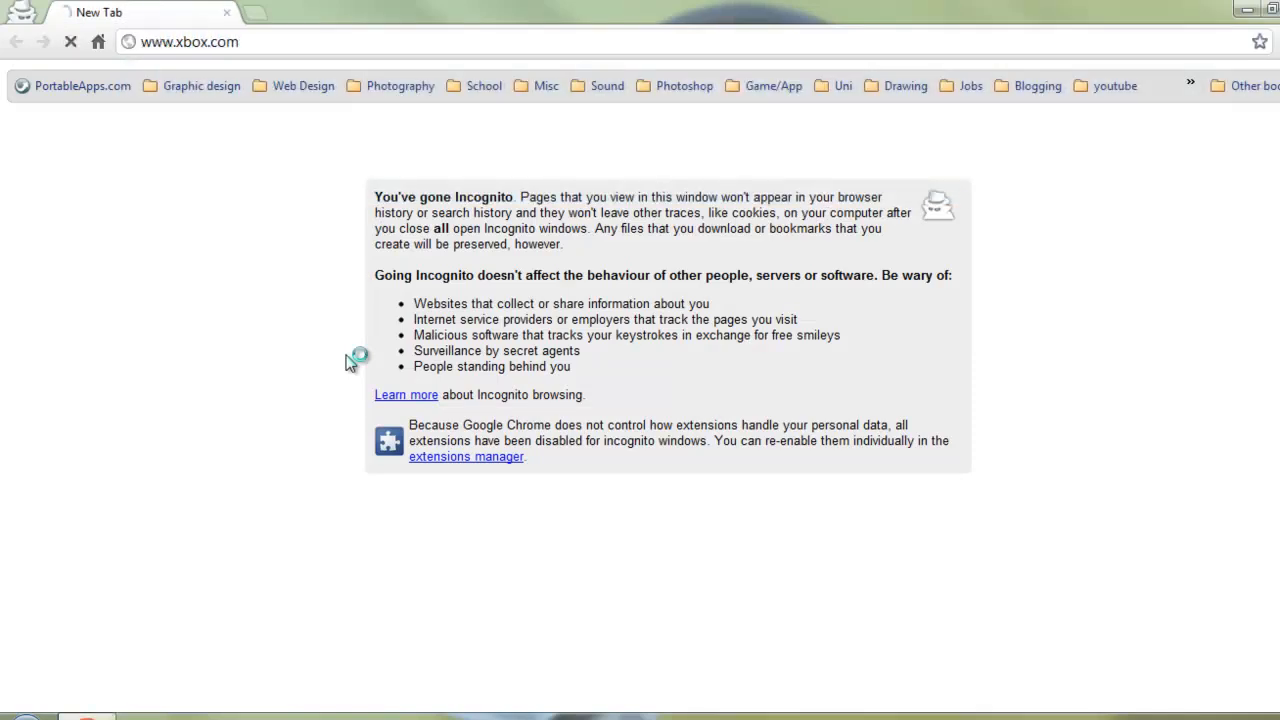
{"action": "mouse_move", "coordinate": [400, 30]}
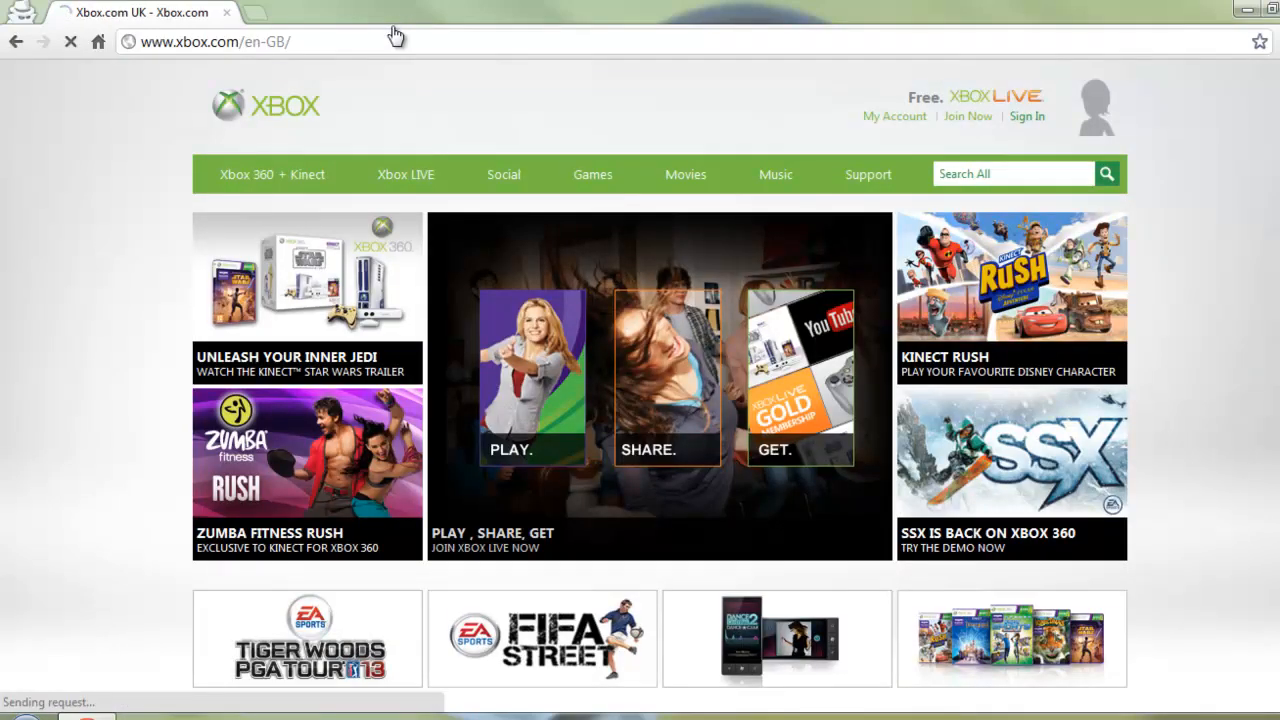
Step: Sign in to Xbox LIVE with the password, keeping the session signed in
{"action": "left_click", "coordinate": [1027, 116]}
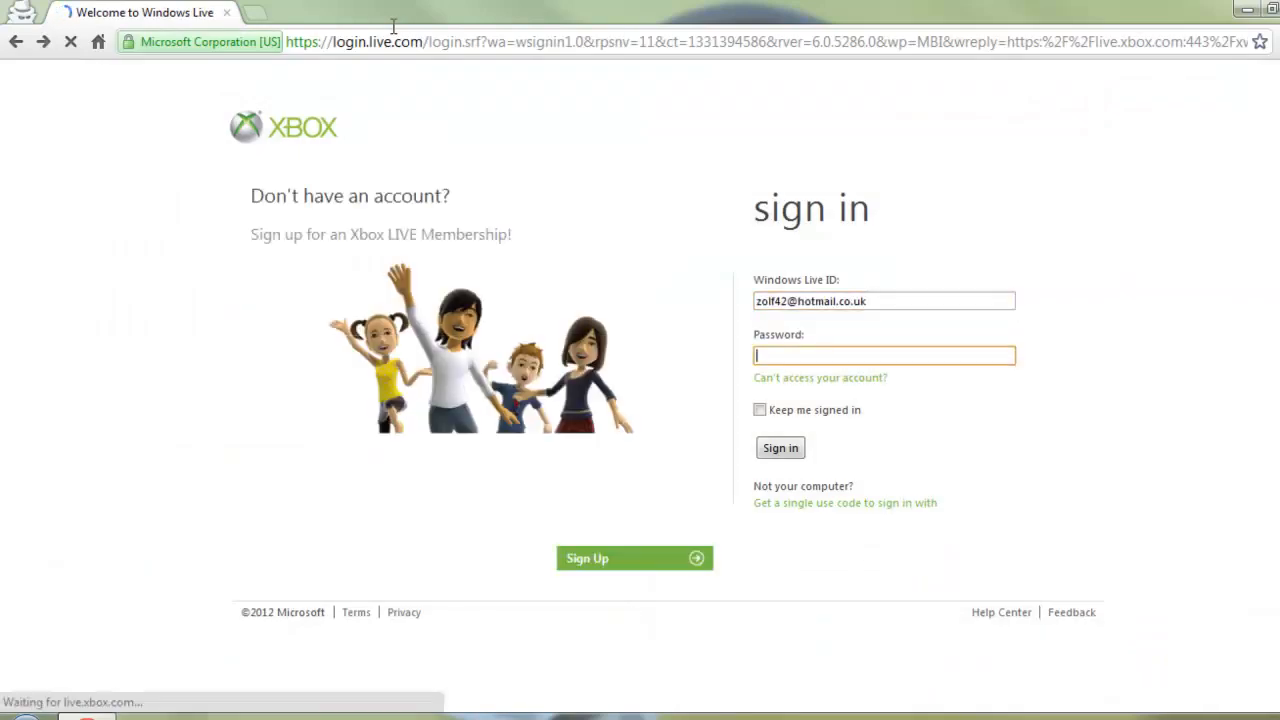
{"action": "type", "text": "password"}
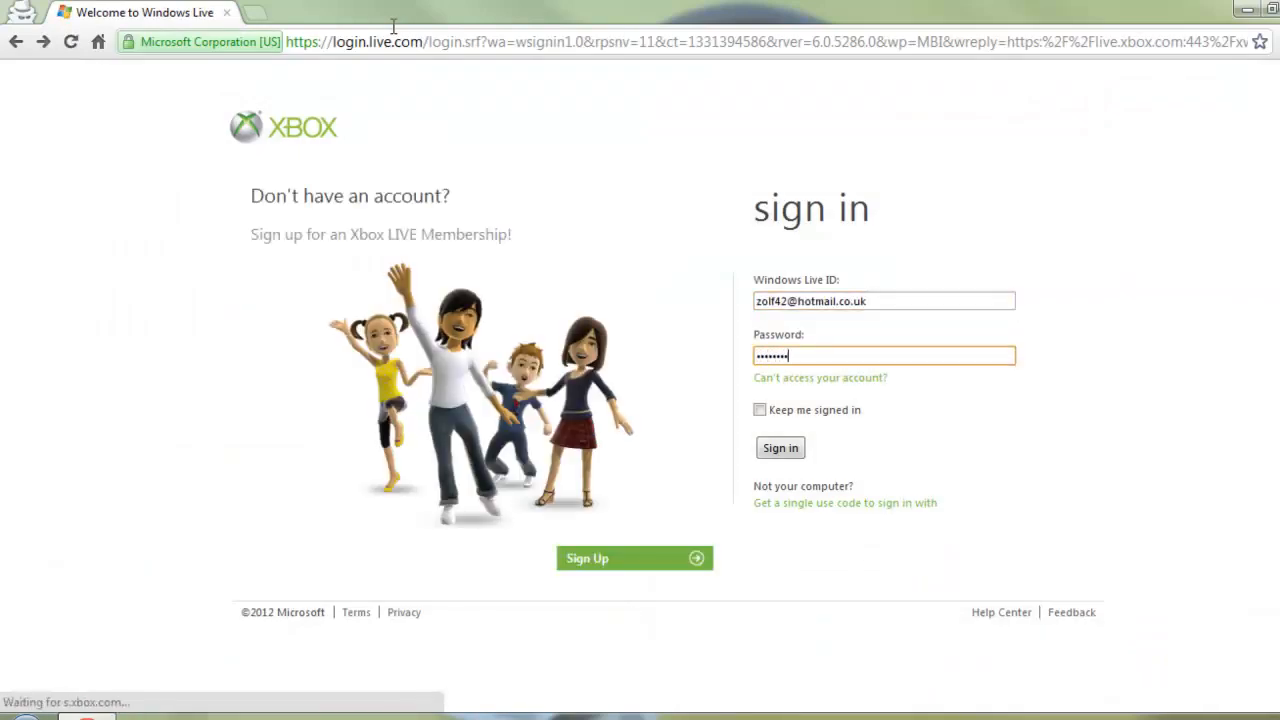
{"action": "left_click", "coordinate": [759, 410]}
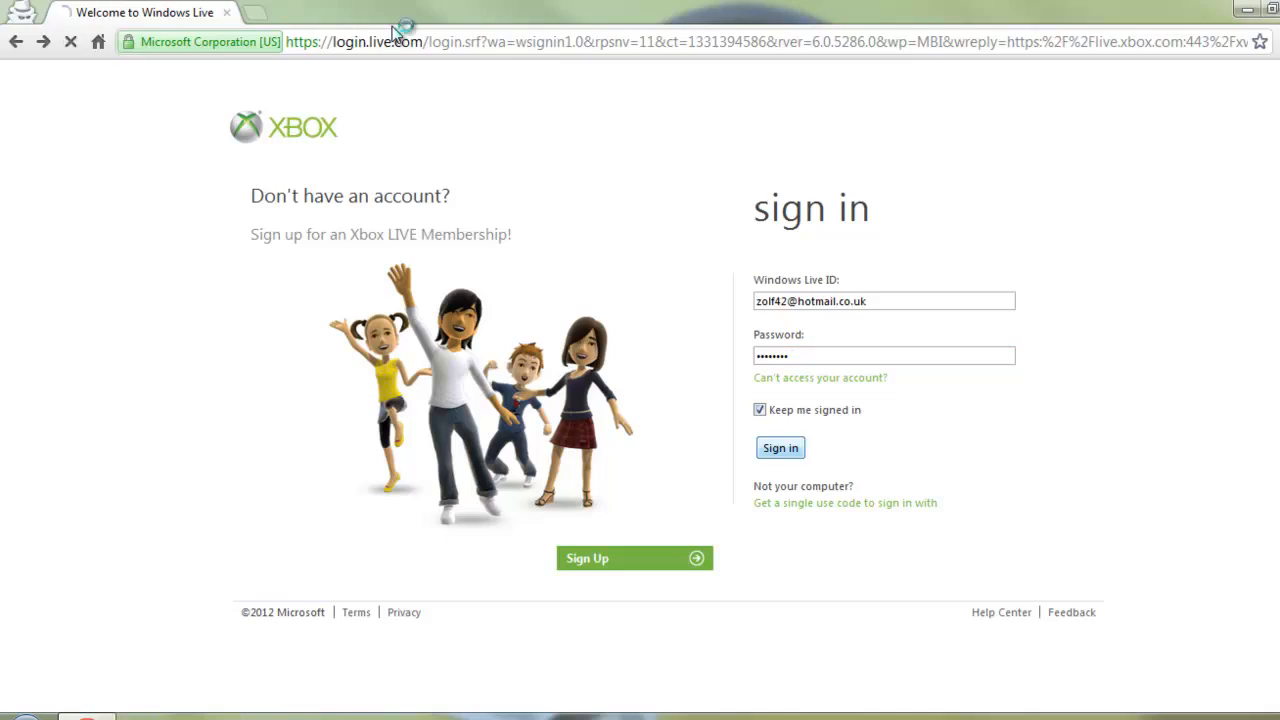
{"action": "left_click", "coordinate": [780, 447]}
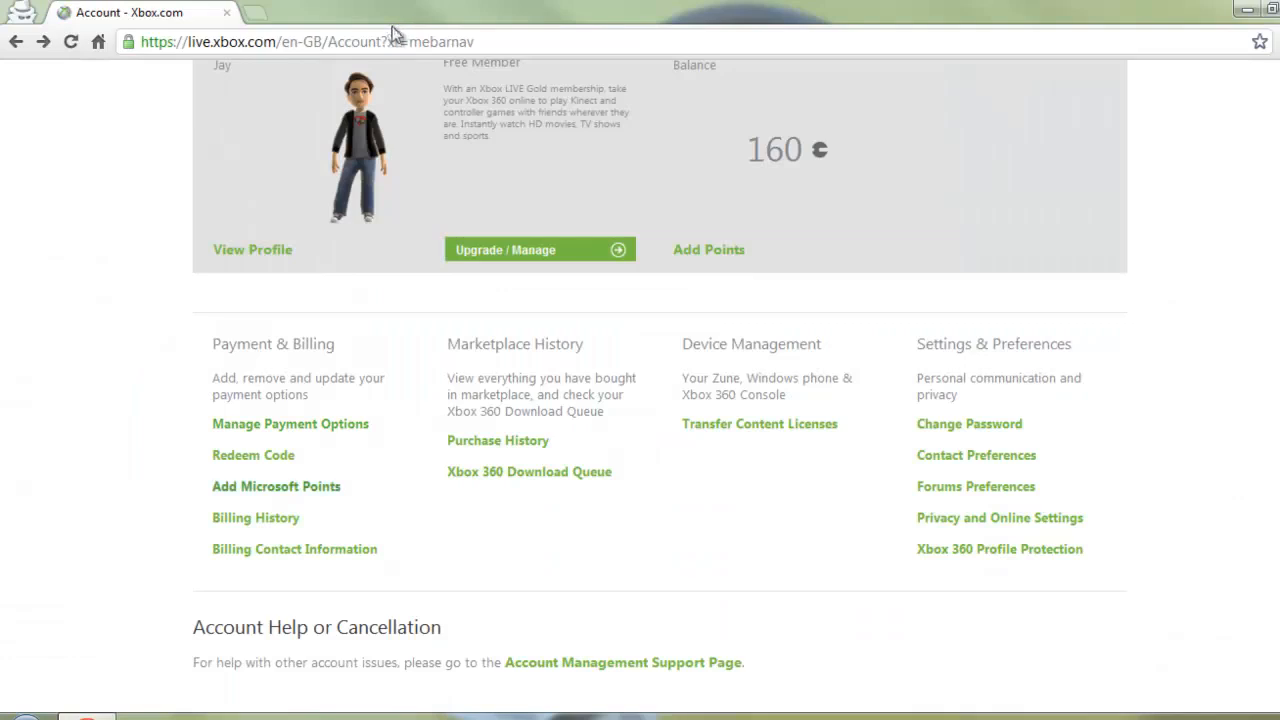
{"action": "mouse_move", "coordinate": [290, 423]}
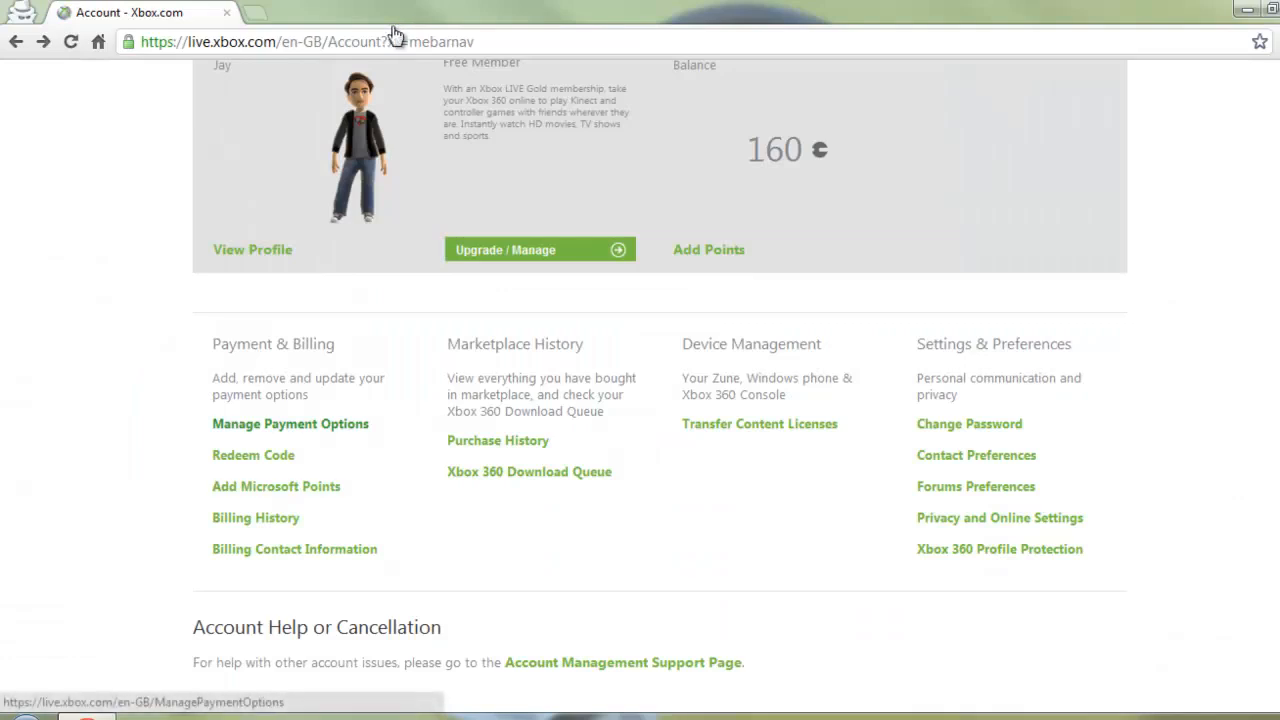
Step: Open 'Manage Payment Options' under Payment & Billing
{"action": "left_click", "coordinate": [290, 423]}
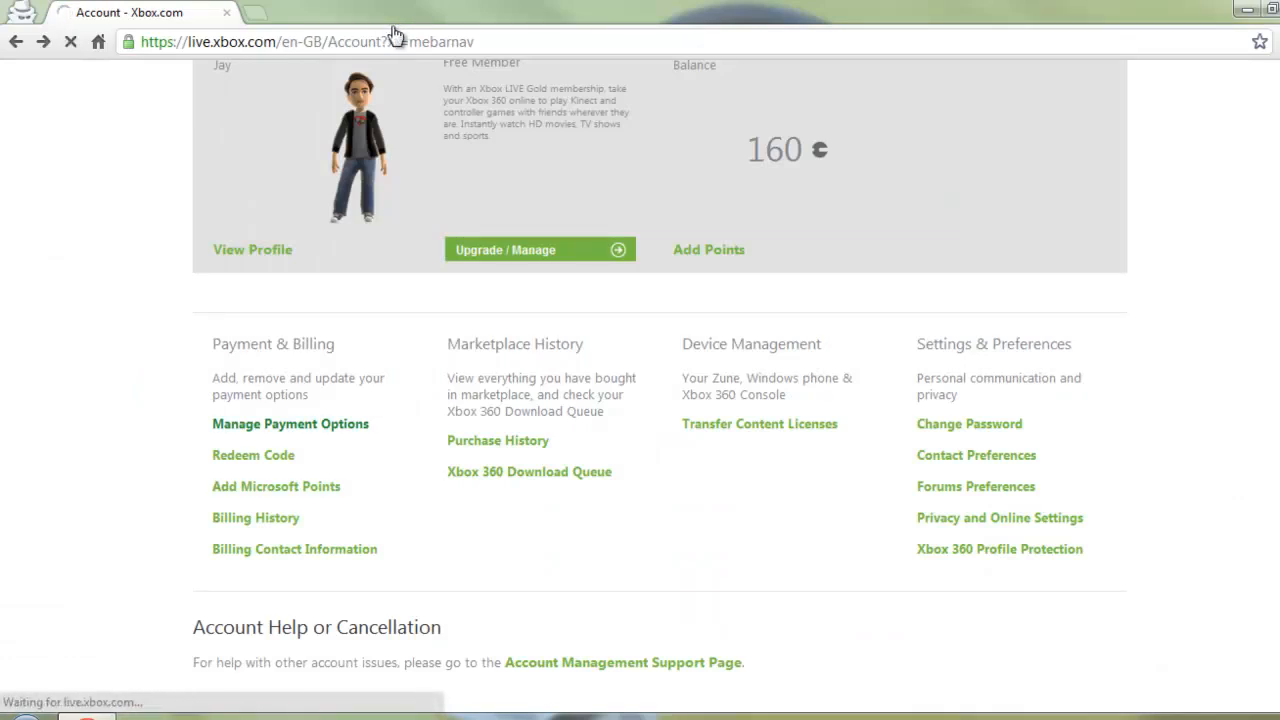
{"action": "left_click", "coordinate": [290, 423]}
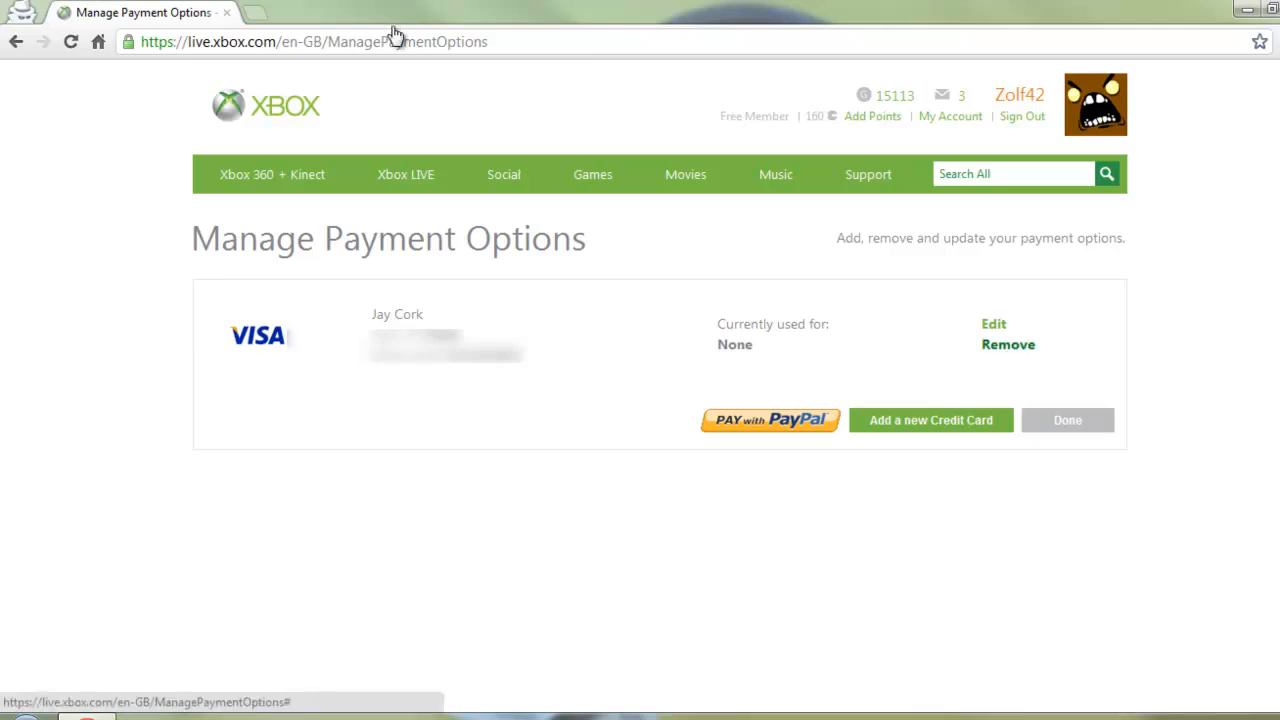
Step: Remove the saved Visa card and confirm with Yes in the dialog
{"action": "left_click", "coordinate": [1008, 344]}
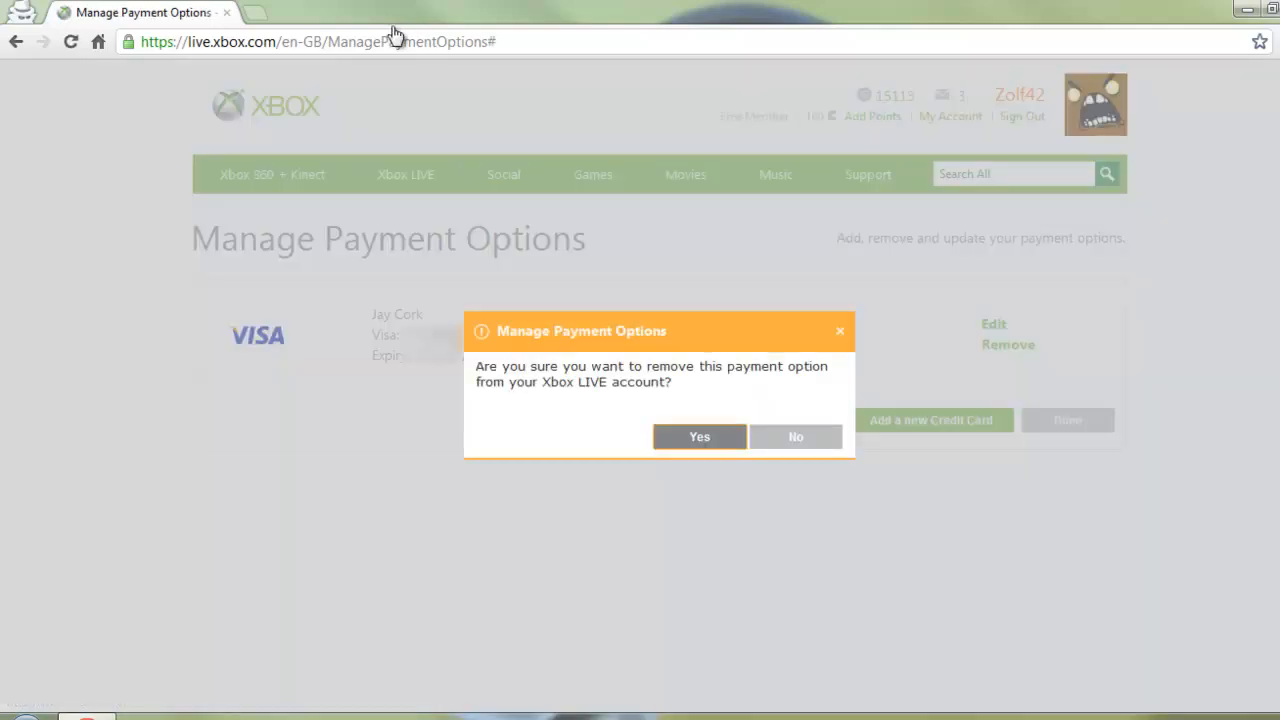
{"action": "left_click", "coordinate": [699, 436]}
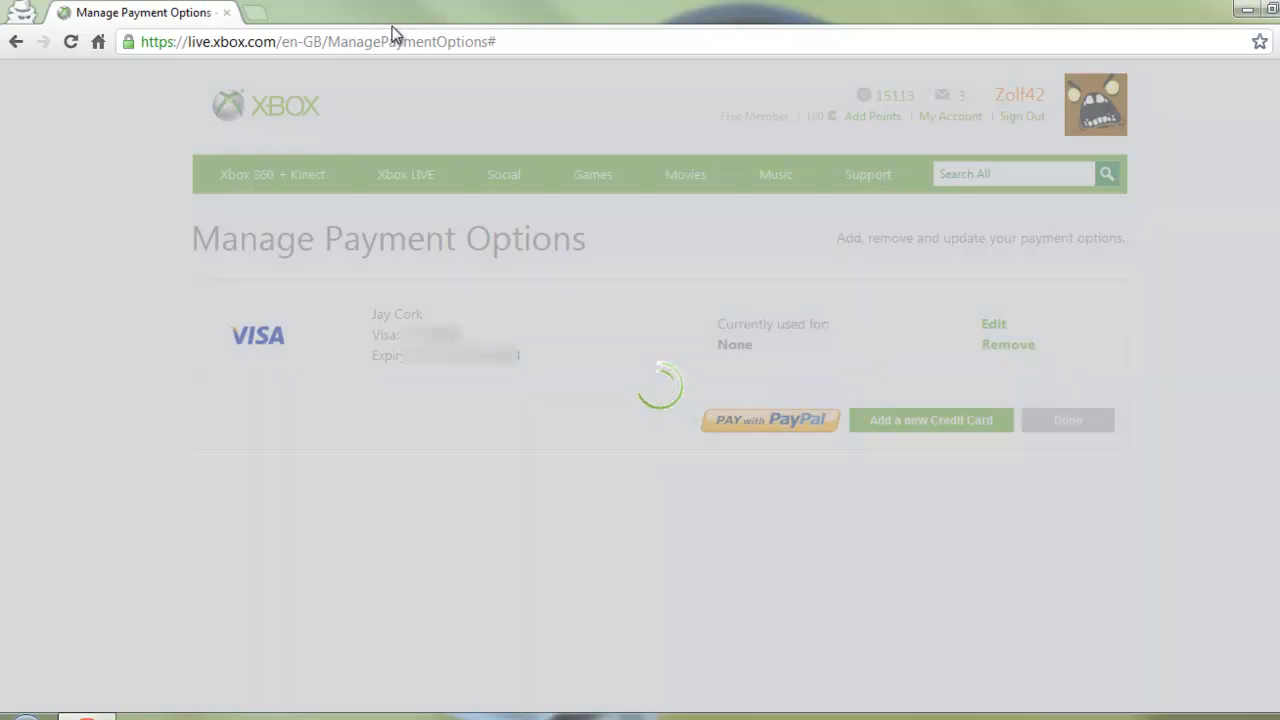